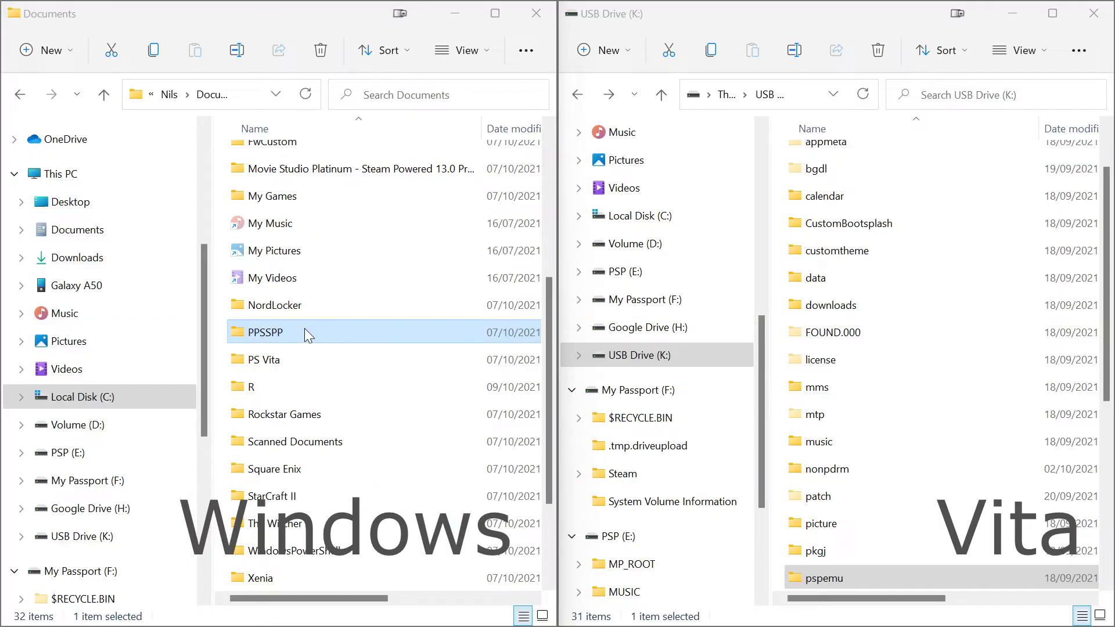
Browse from Documents into PPSSPP > PSP > SAVEDATA.
double_click(264, 332)
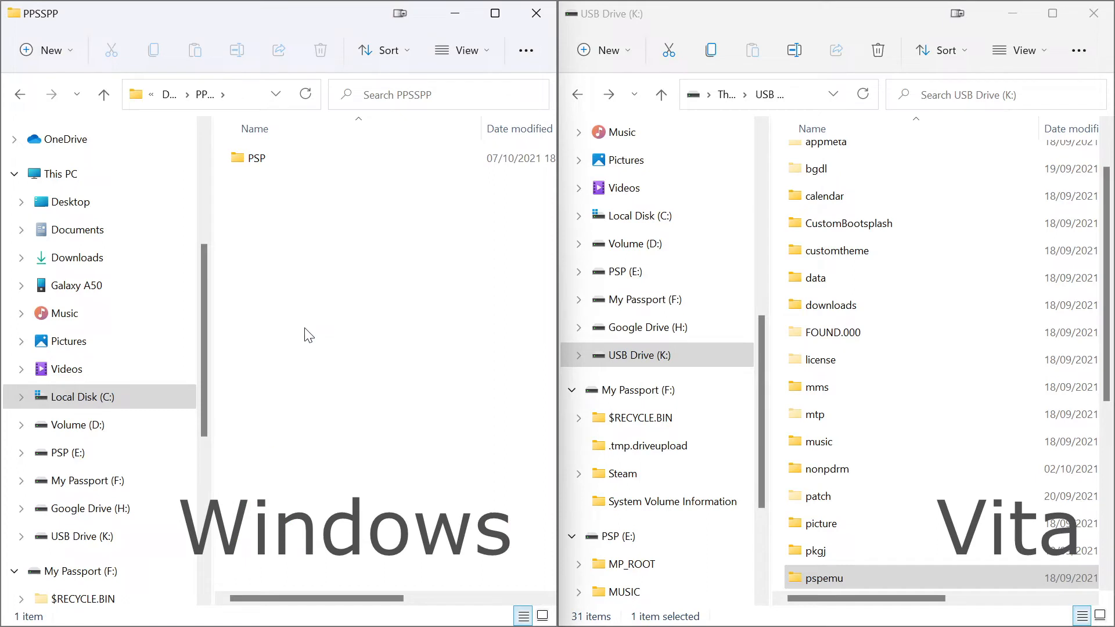
double_click(256, 158)
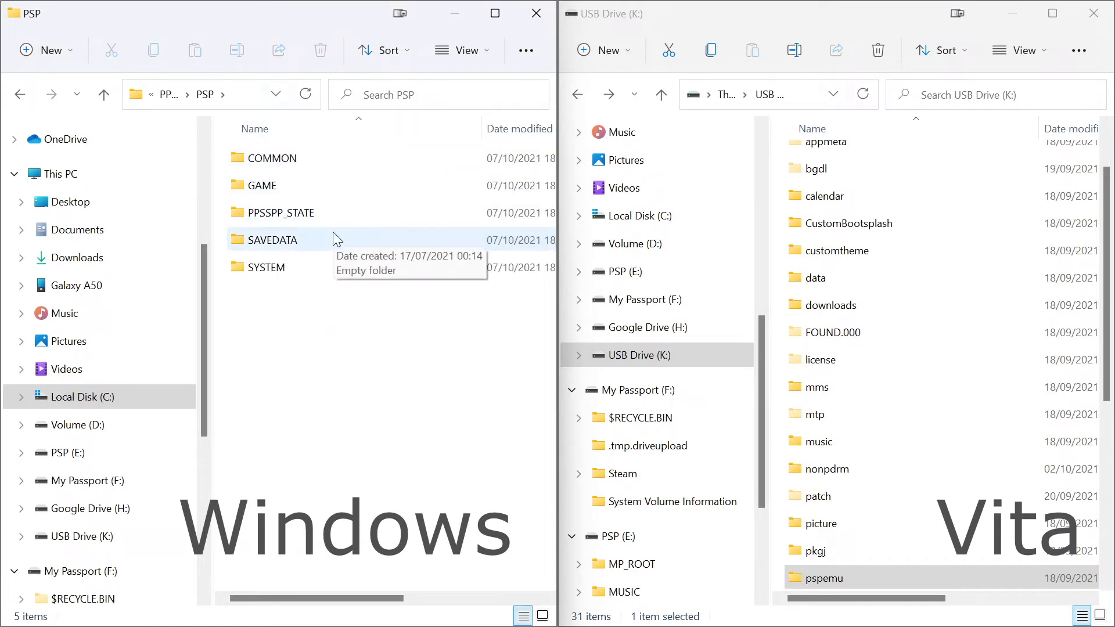
double_click(272, 240)
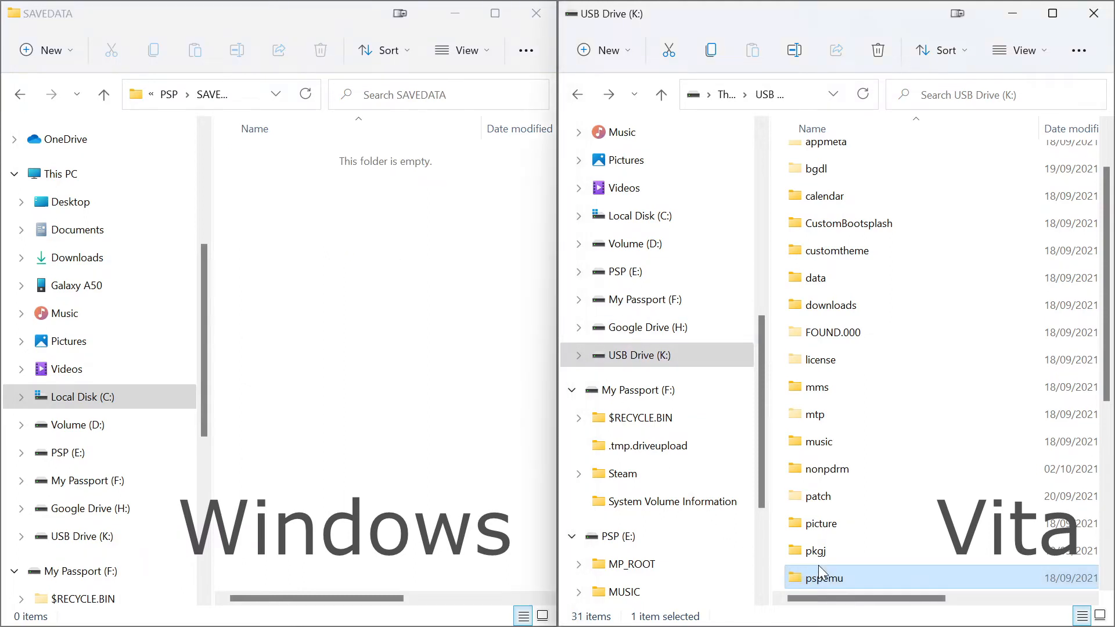
Open the USB drive's pspemu > PSP > SAVEDATA and paste ULES01213 into PPSSPP's SAVEDATA.
double_click(823, 577)
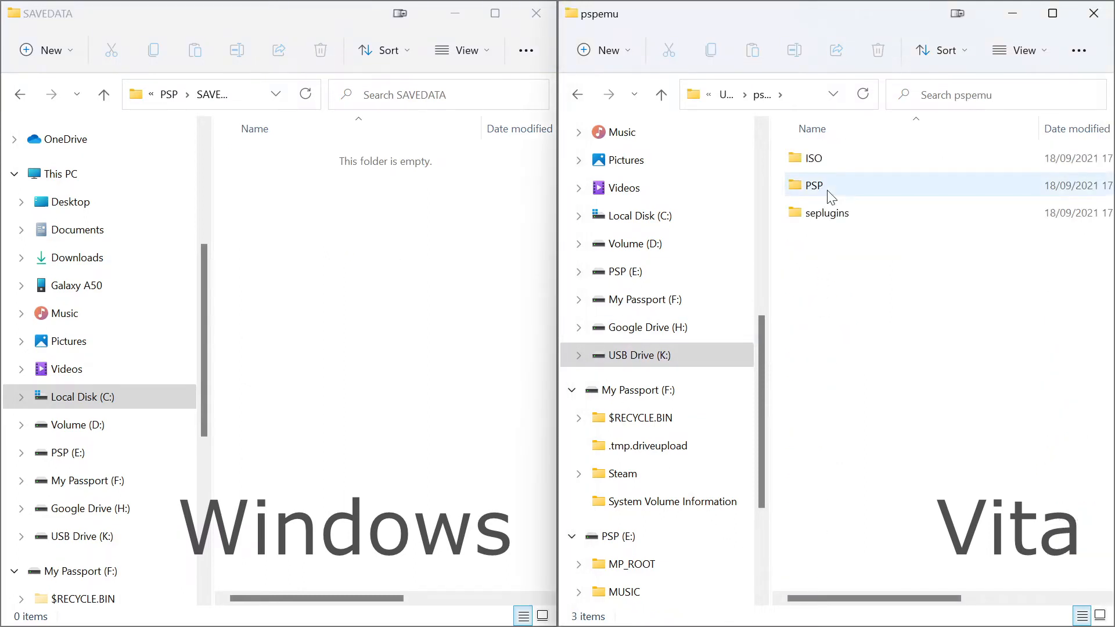
double_click(812, 184)
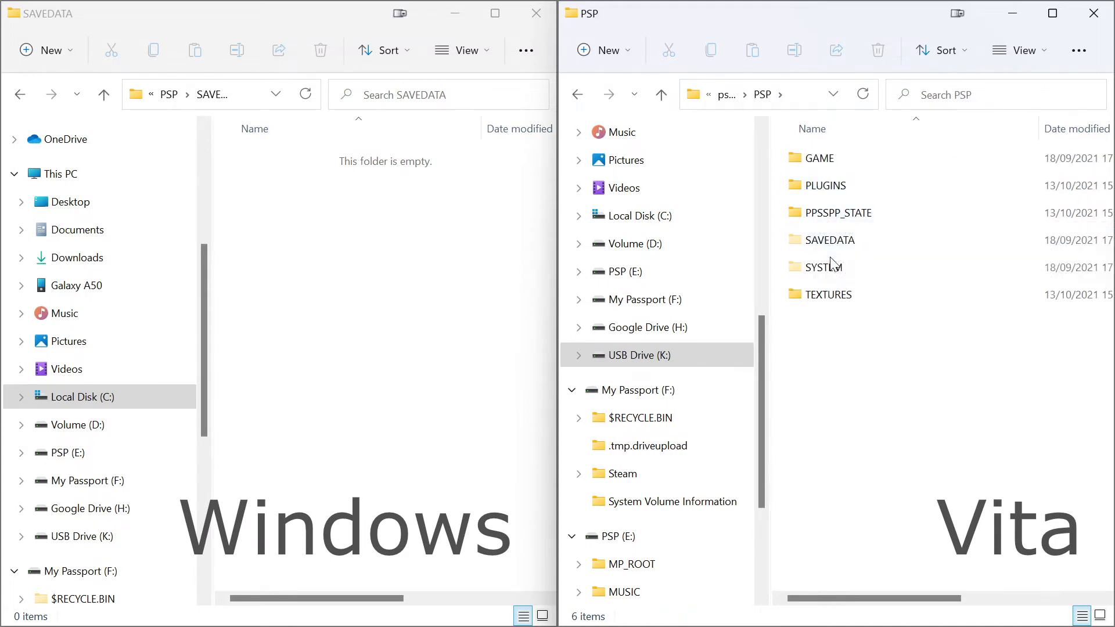
double_click(829, 240)
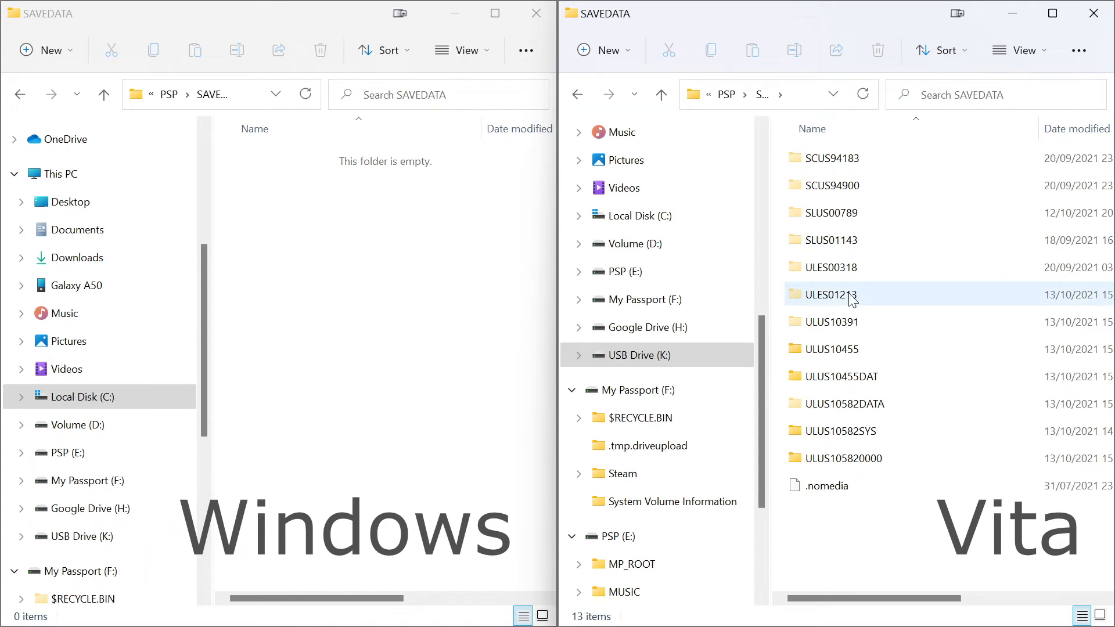
right_click(851, 294)
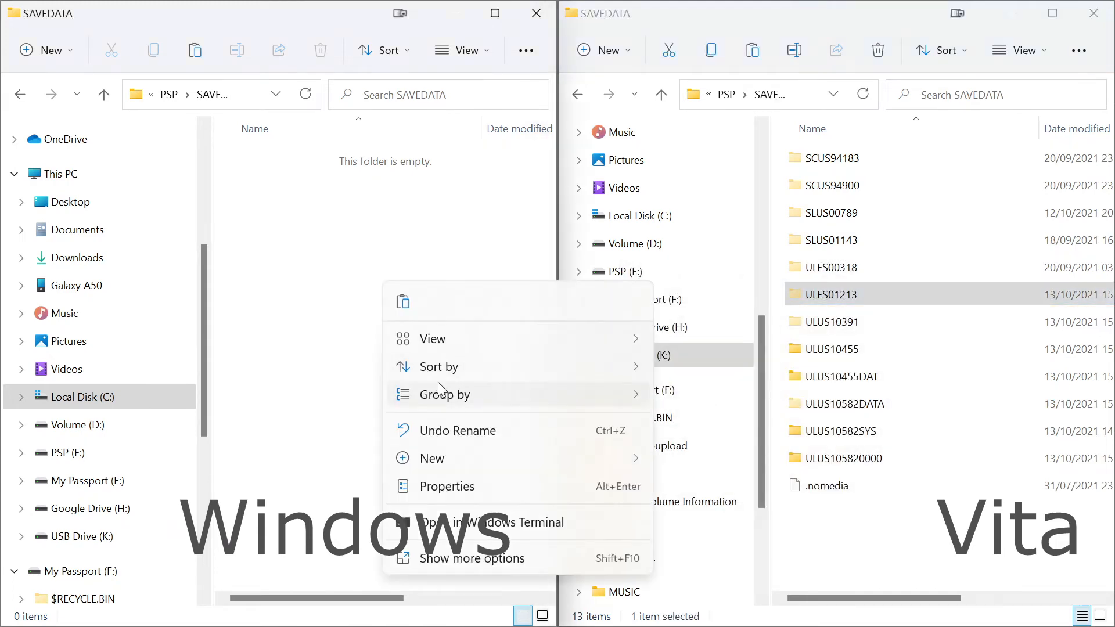
mouse_move(402, 301)
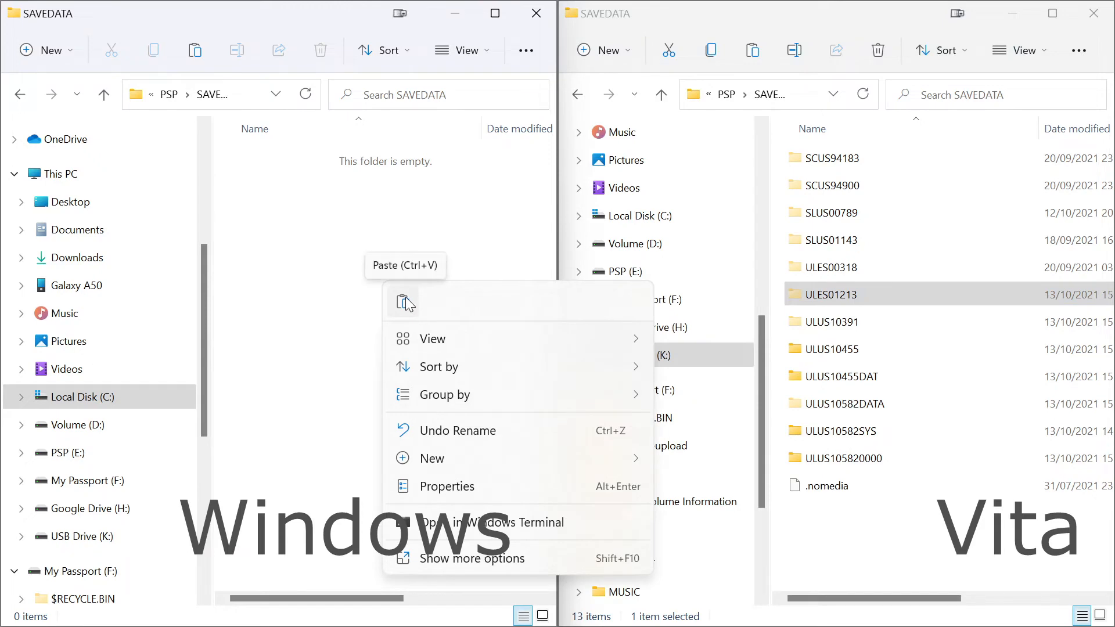
left_click(403, 300)
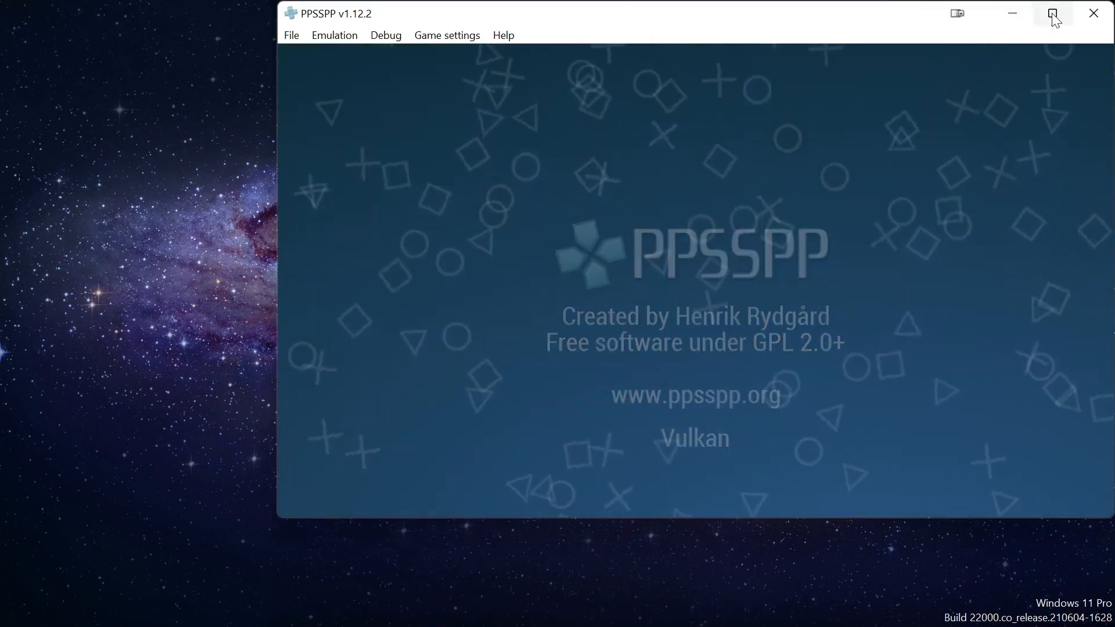
Maximize PPSSPP and launch the Monster Hunter thumbnail from Recent.
left_click(1053, 13)
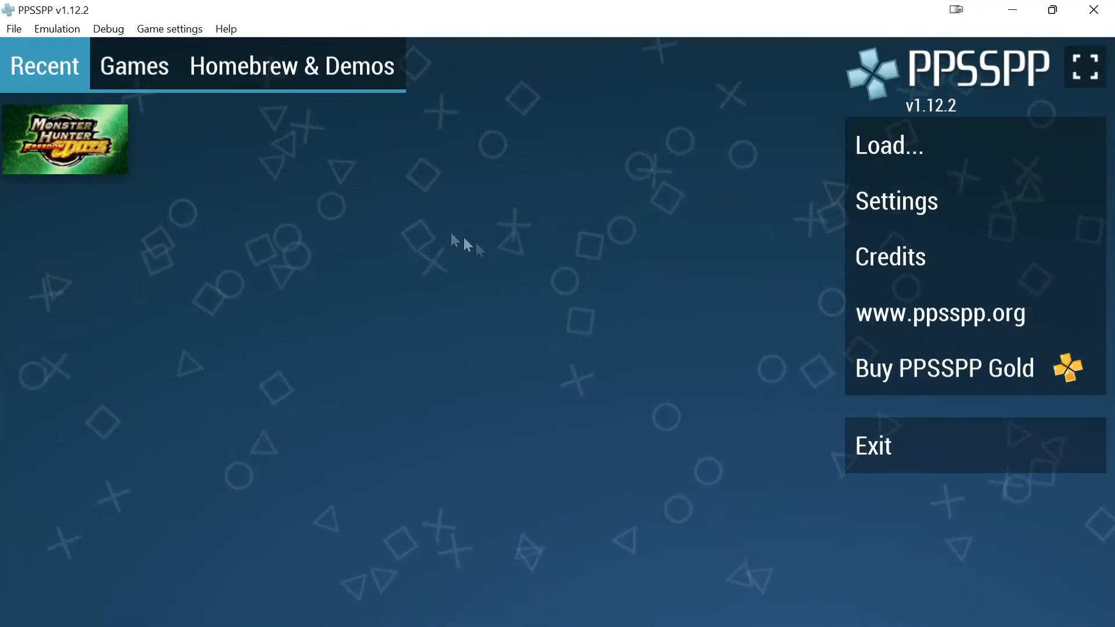
double_click(64, 139)
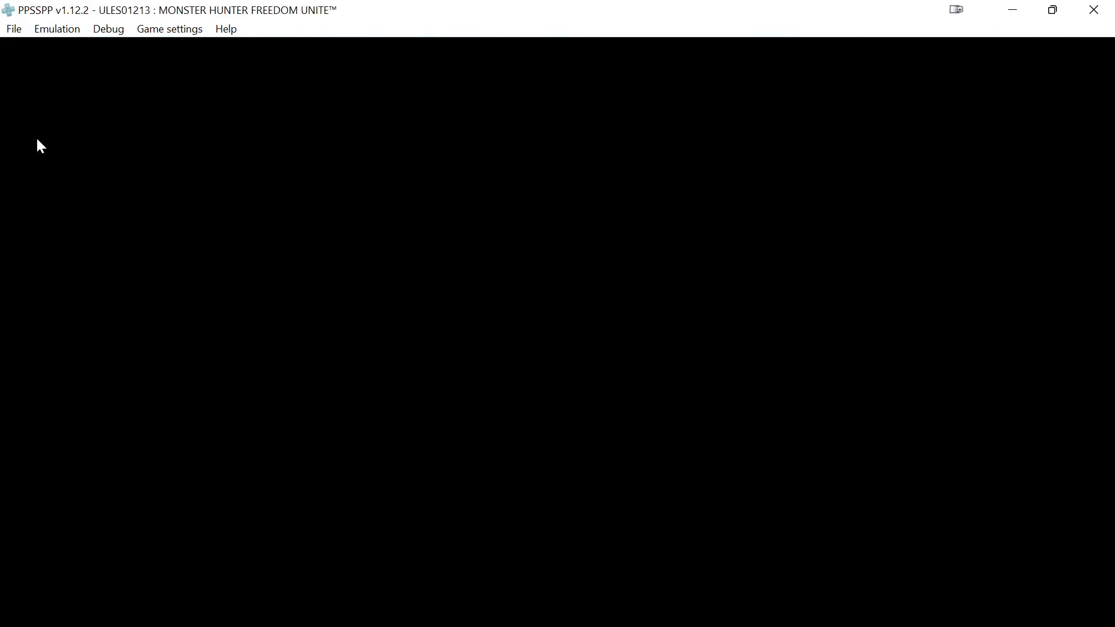